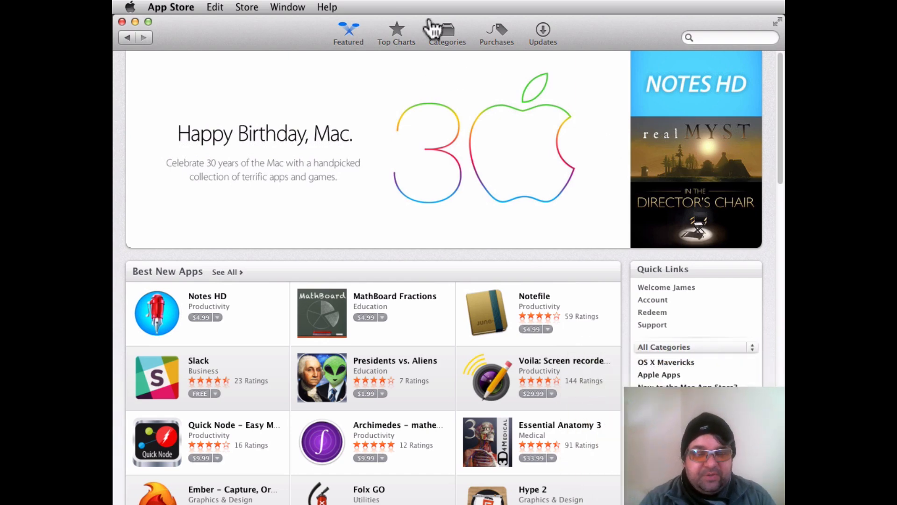
Install Xcode from the Mac App Store's Developer Tools category.
click(448, 33)
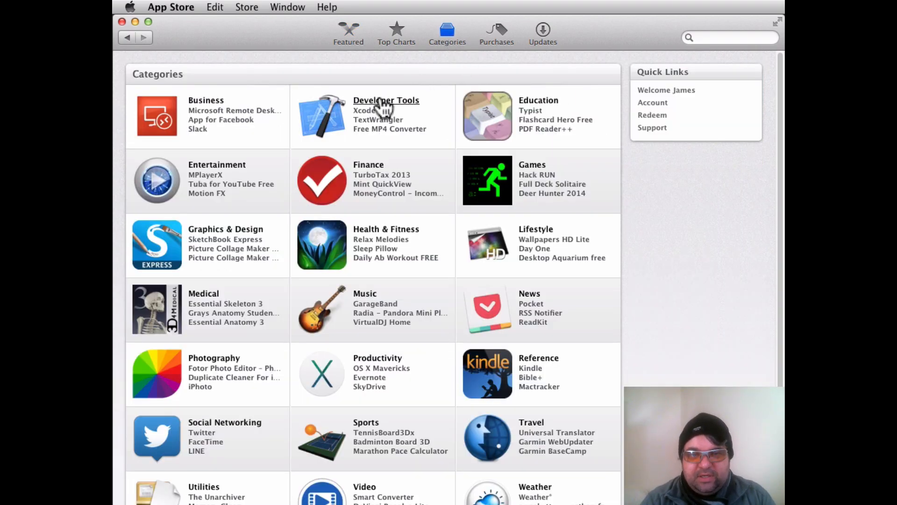
click(385, 99)
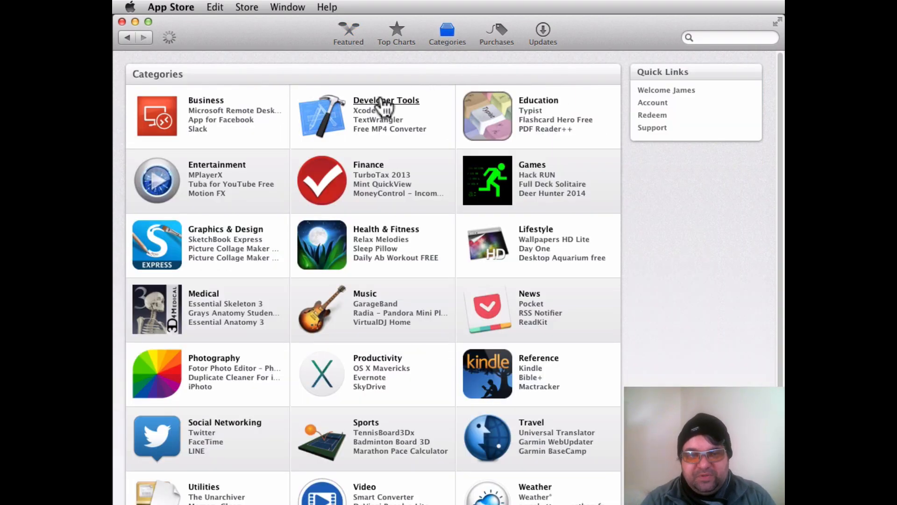
click(386, 100)
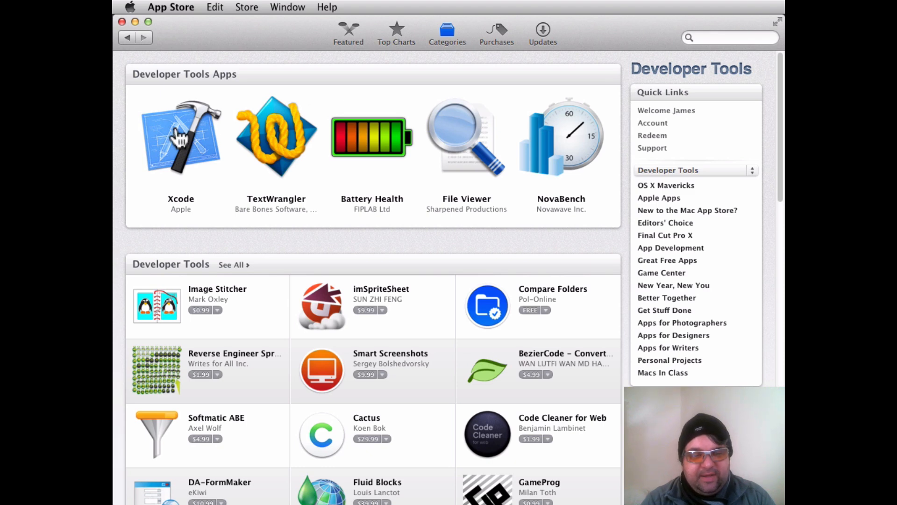
click(180, 136)
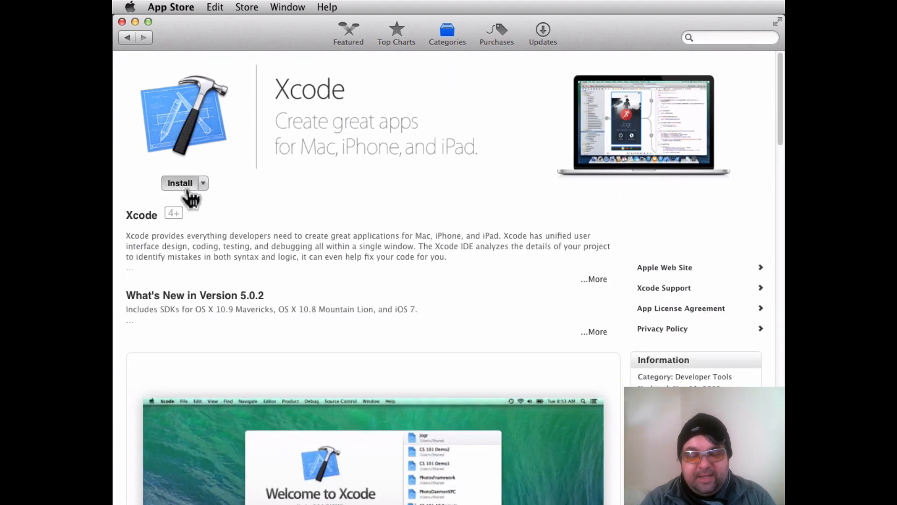
click(180, 182)
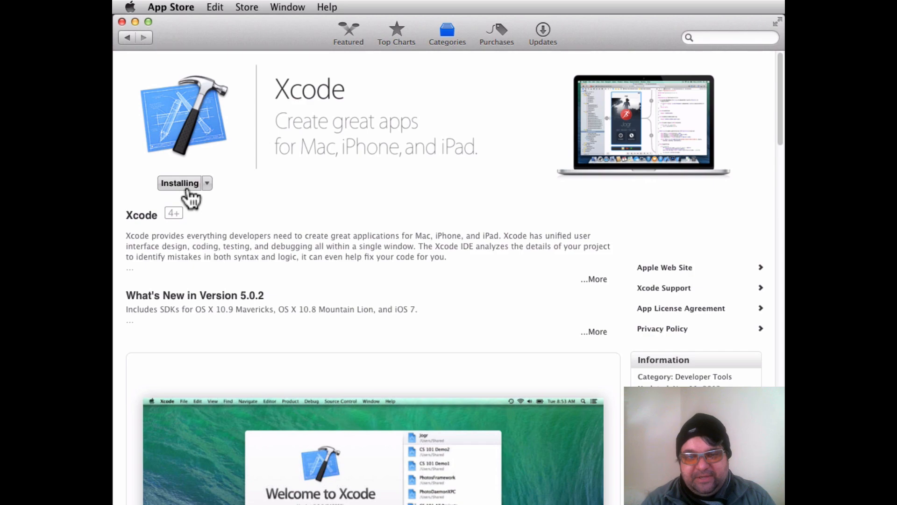
mouse_move(354, 272)
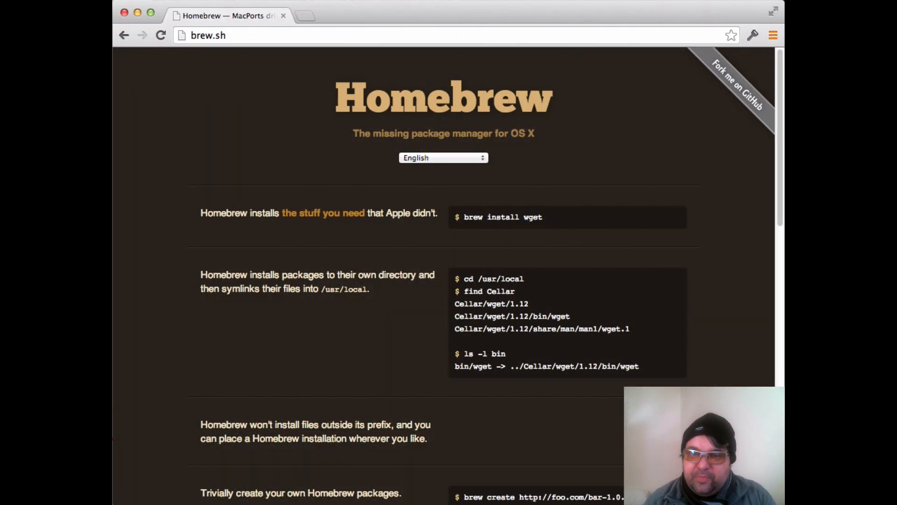
Scroll brew.sh down to the Install Homebrew ruby command.
scroll(down, 3)
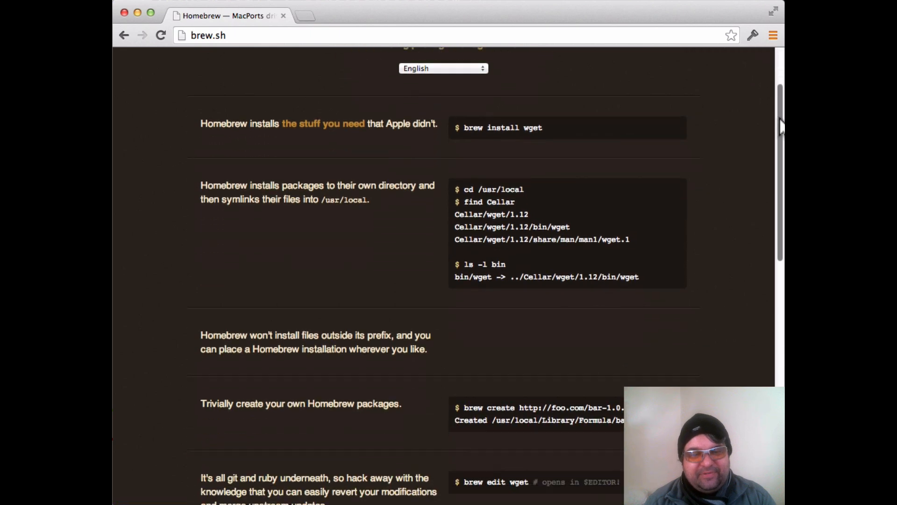
scroll(down, 3)
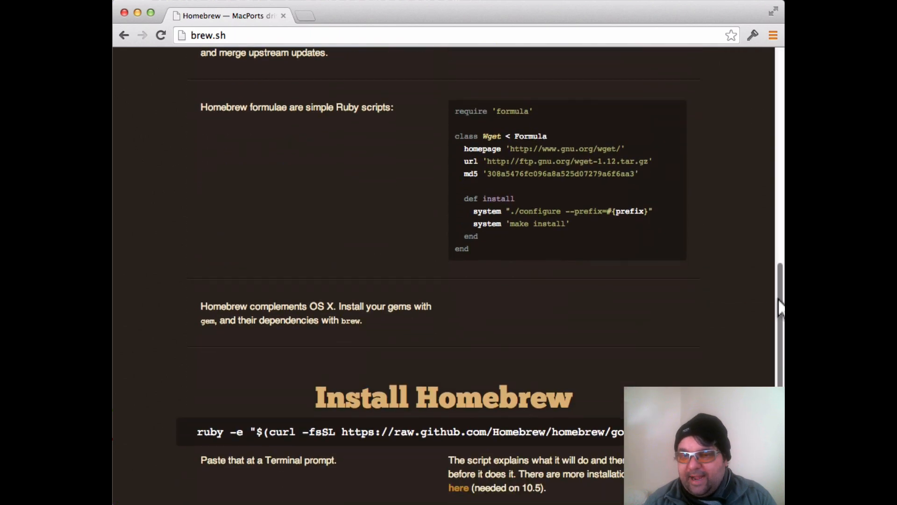
scroll(down, 3)
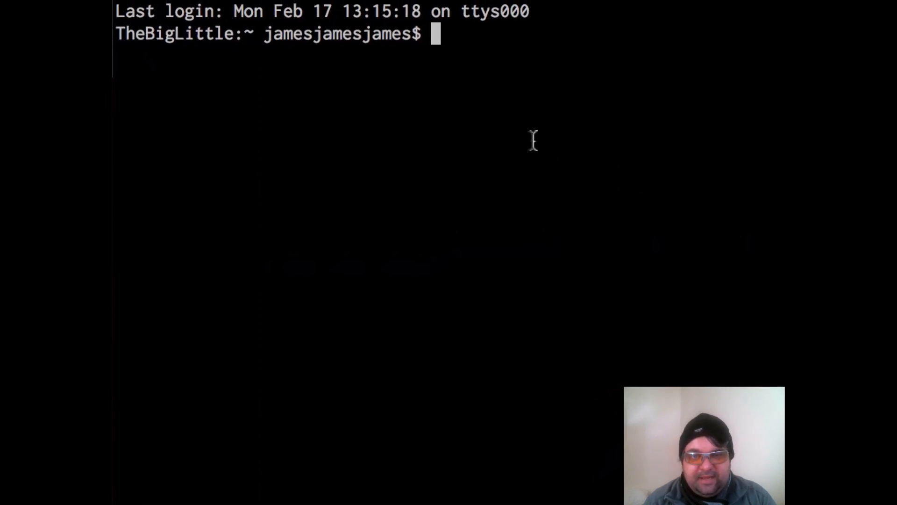
Paste and run the Homebrew install command, accepting the command line developer tools install.
right_click(532, 140)
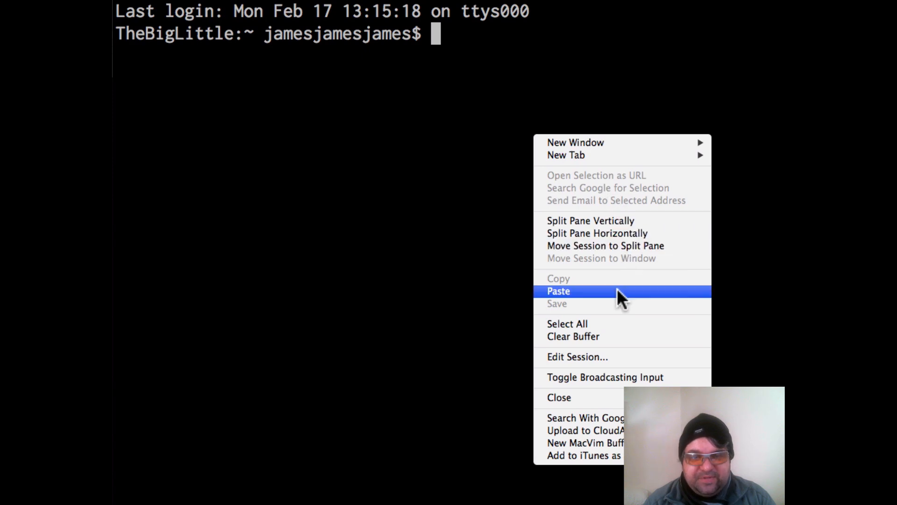
click(559, 290)
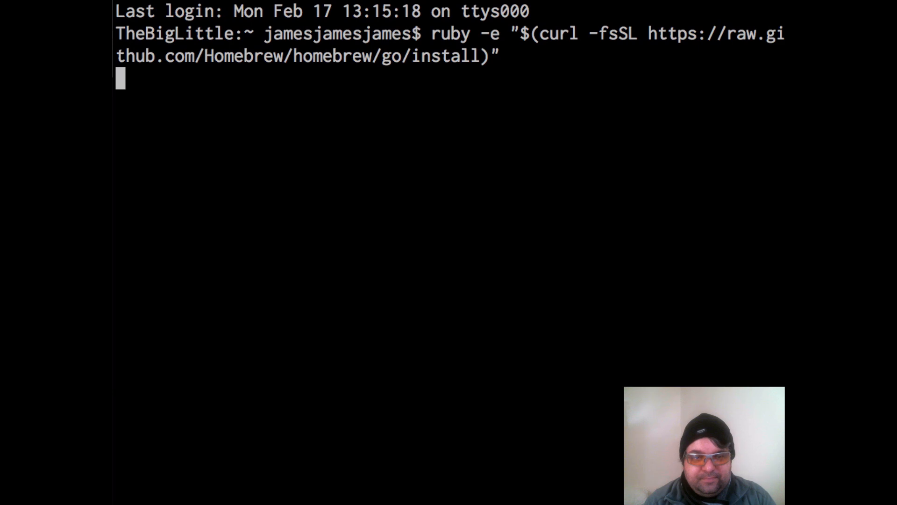
key(Return)
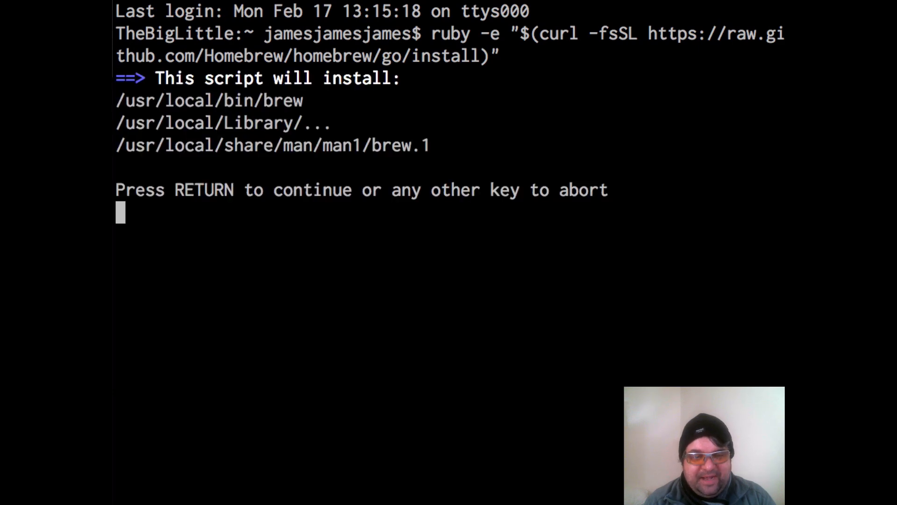
key(Return)
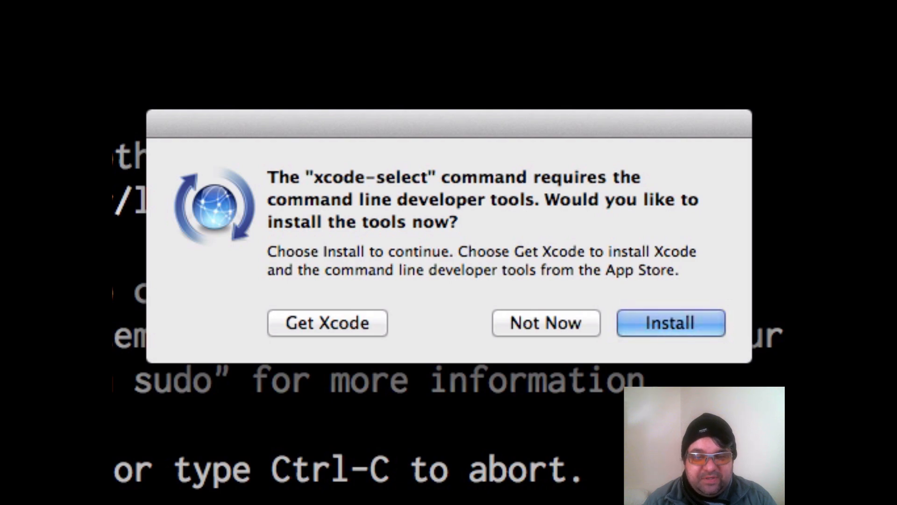
click(670, 322)
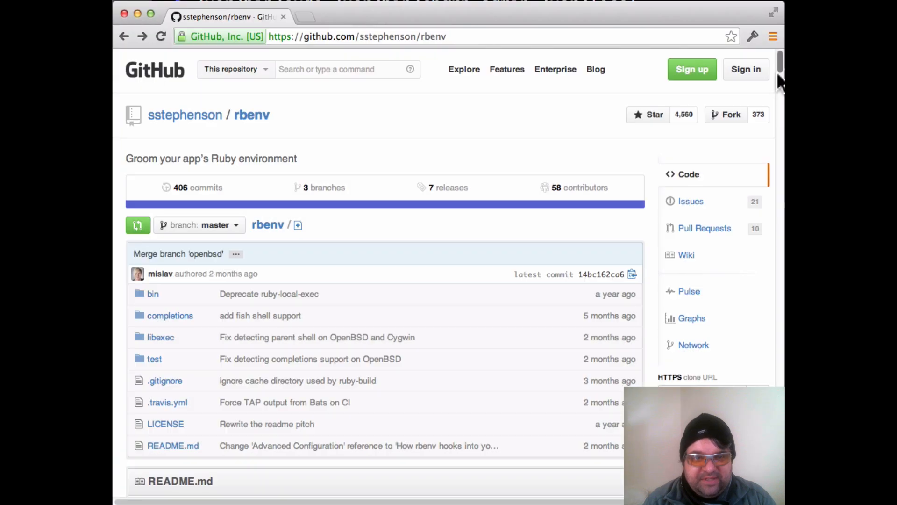
Scroll the rbenv README to the Homebrew on Mac OS X install commands.
scroll(down, 3)
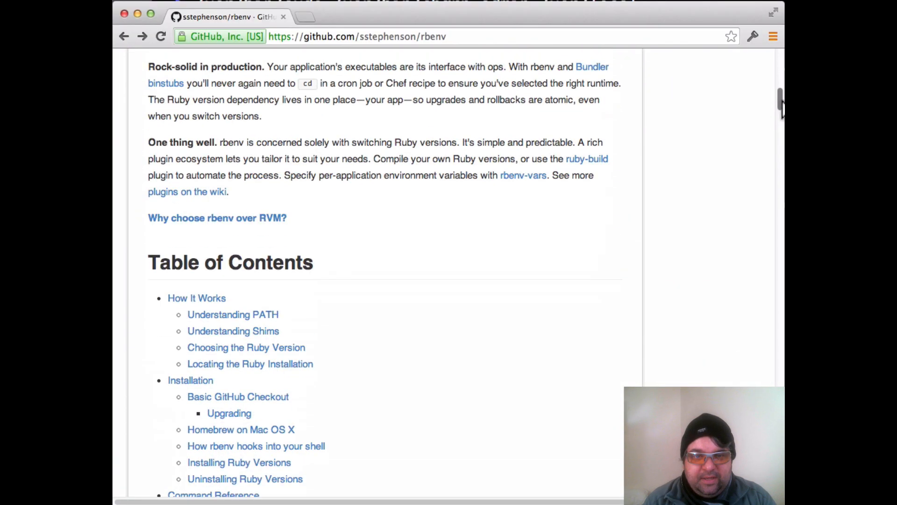
scroll(down, 3)
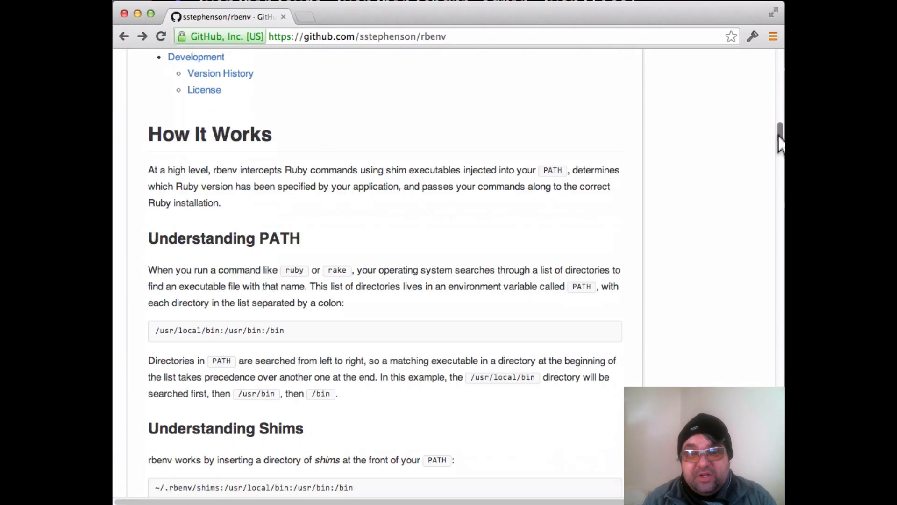
scroll(down, 3)
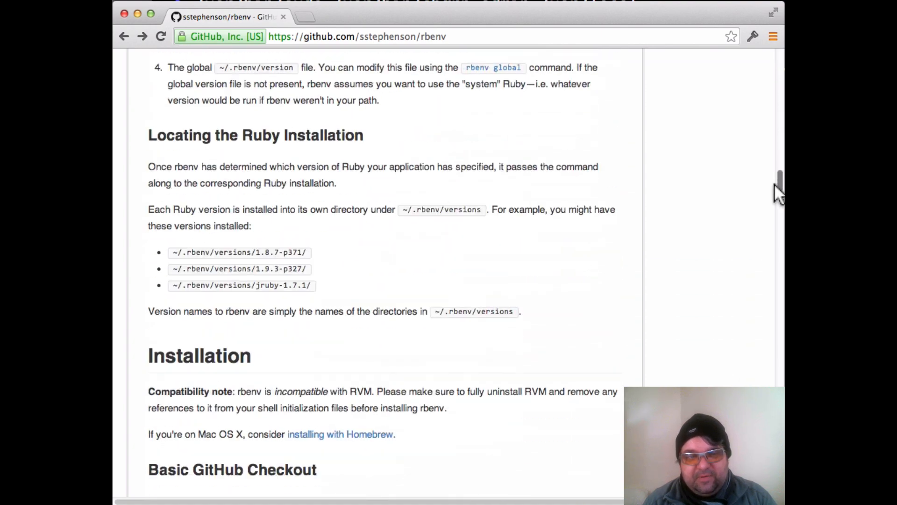
scroll(down, 3)
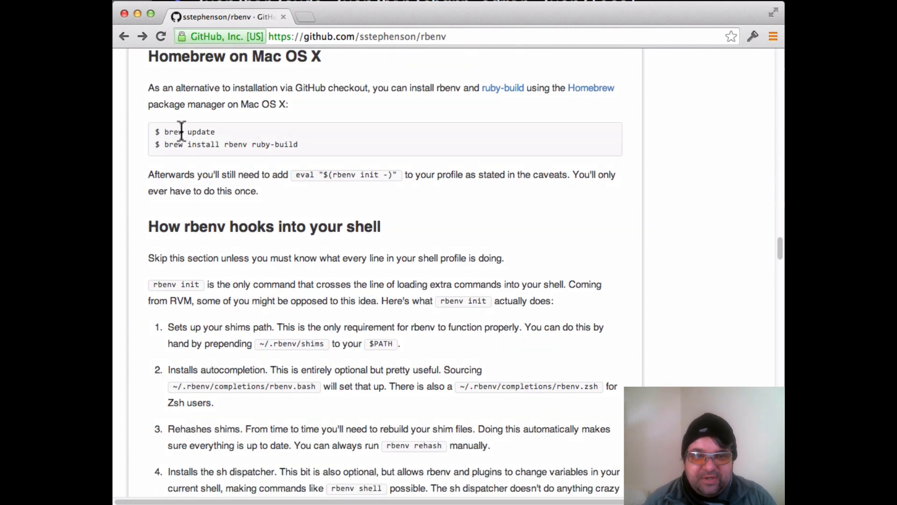
mouse_move(767, 117)
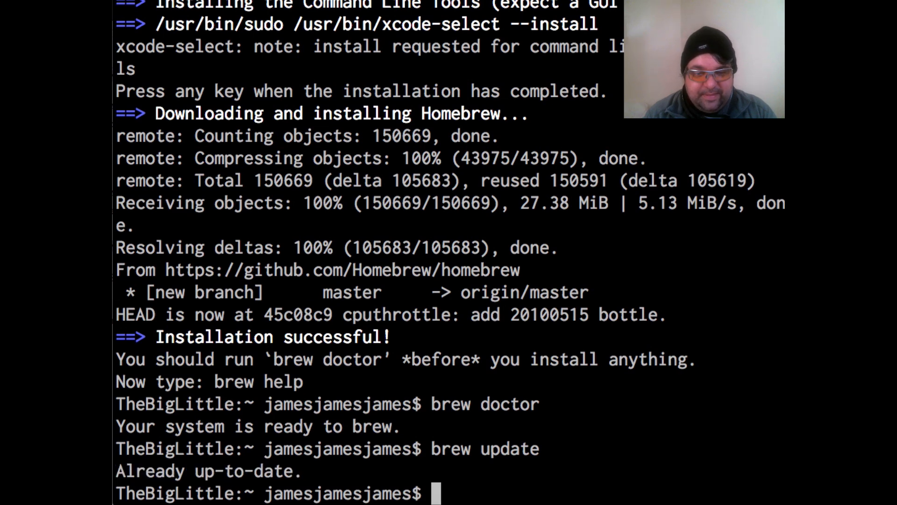
Run 'brew install rbenv ruby-build'.
text(brew inst)
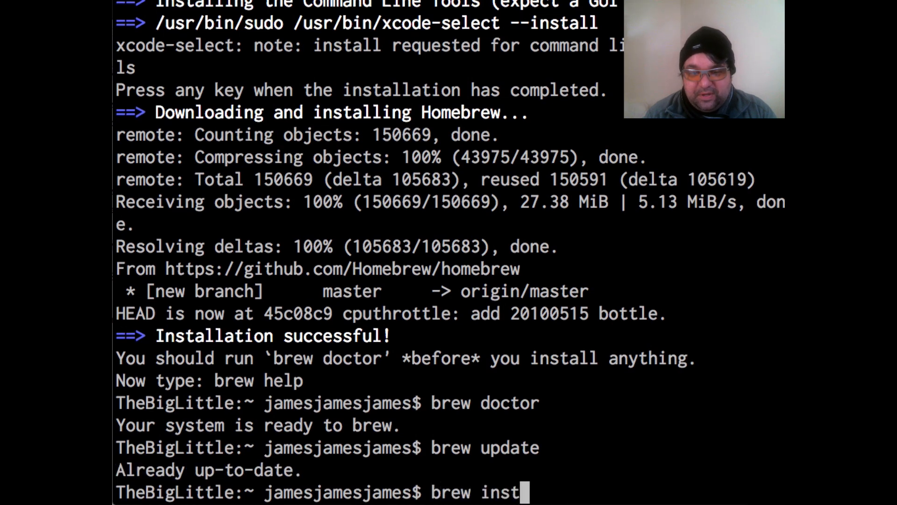
text(all)
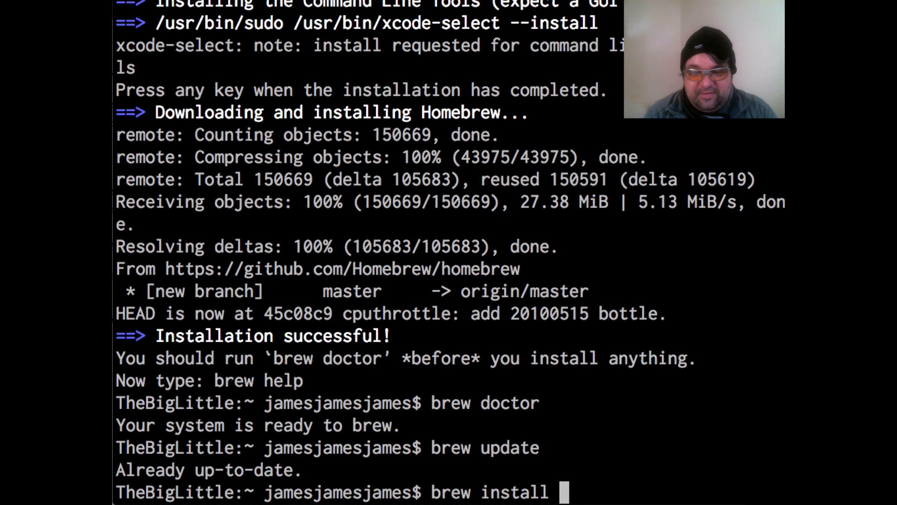
text(rbenv ruby-)
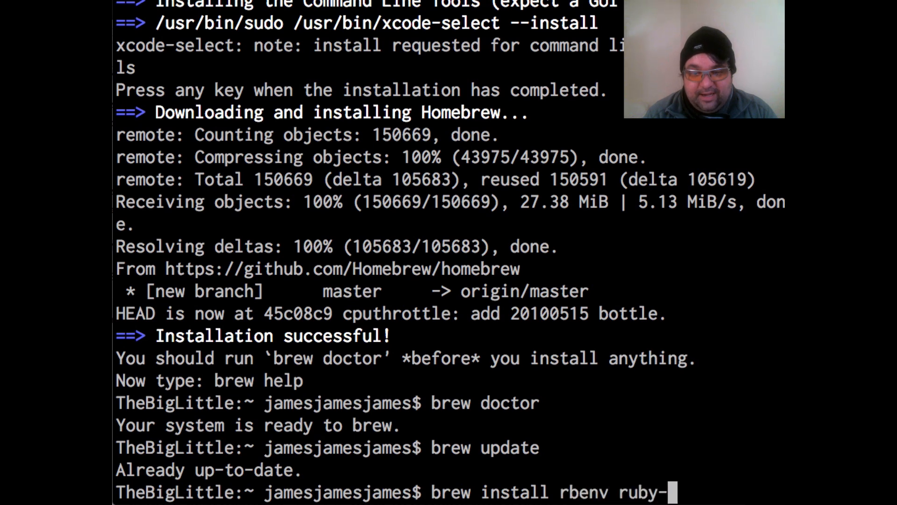
key(Enter)
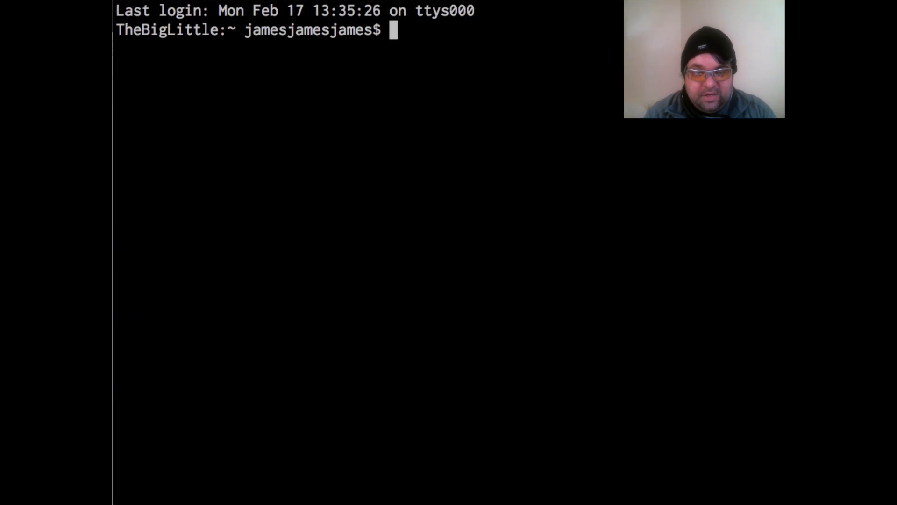
Run rbenv init to get the eval line for the bash profile.
text(rbenv init)
text(more .bash_profile)
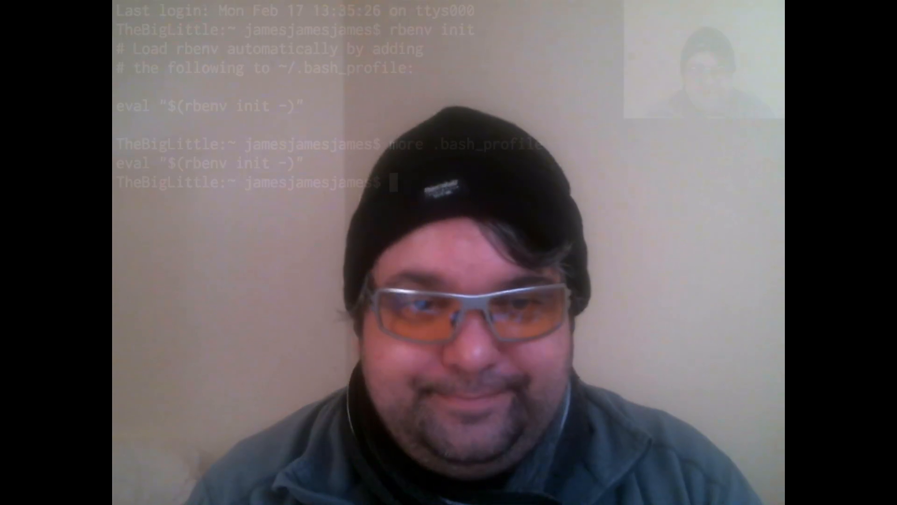
List installable Ruby versions with 'rbenv install -l' and copy 2.1.0 into a new install command.
text(rbe)
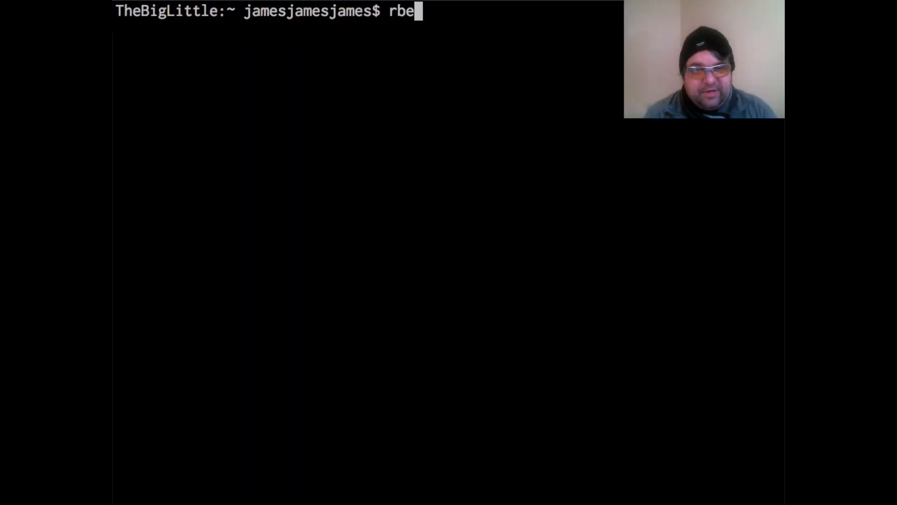
text(nv instal)
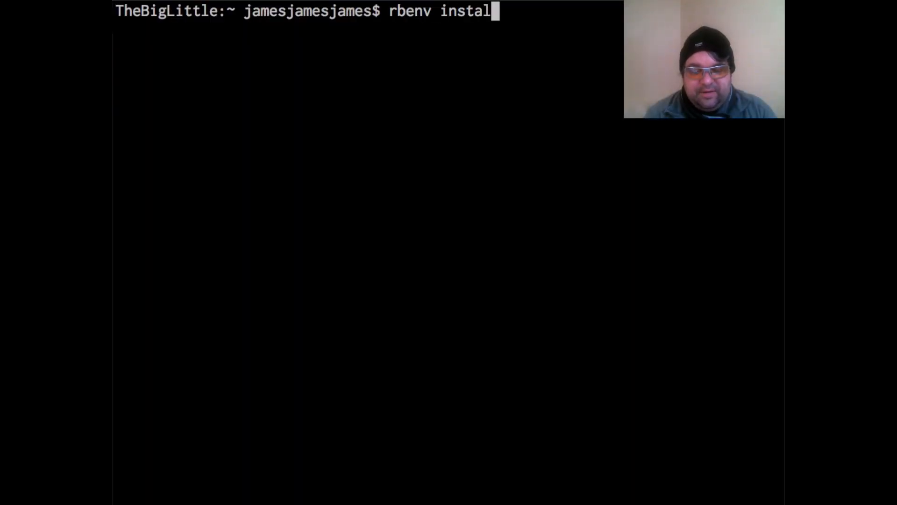
text(l -l)
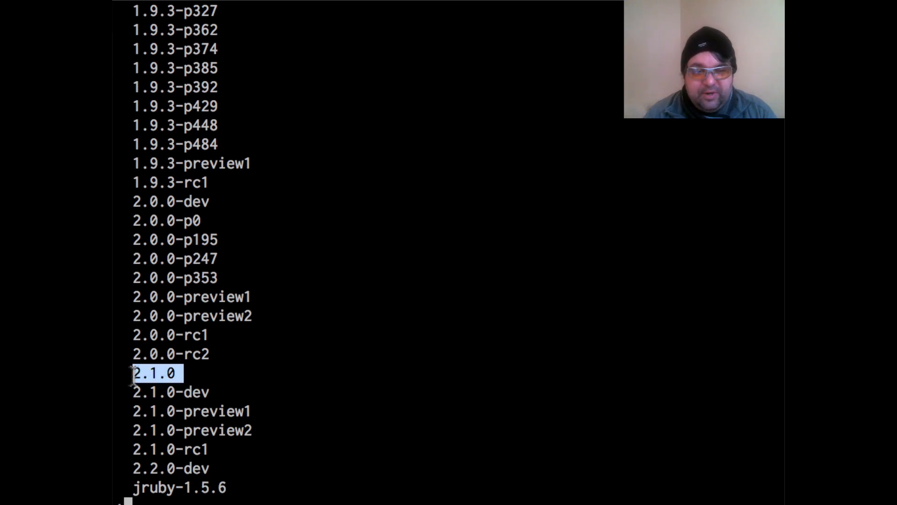
right_click(154, 374)
text(rb)
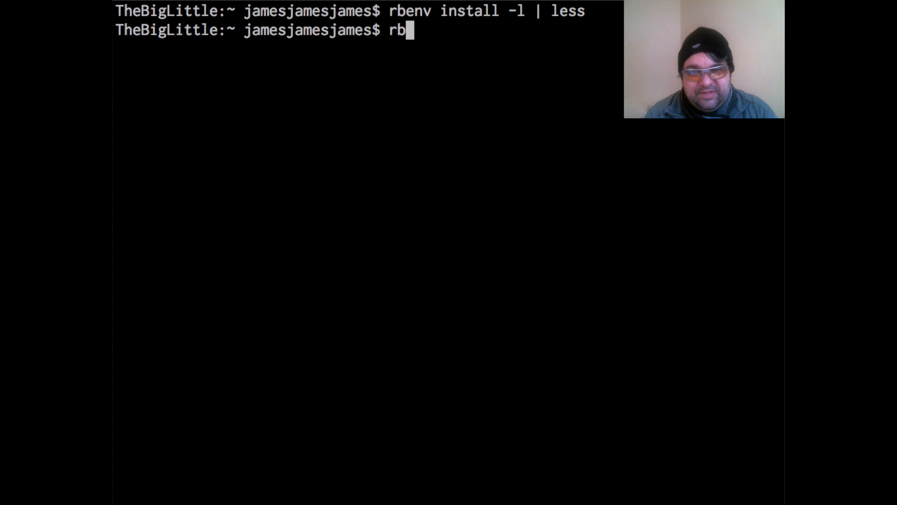
text(env)
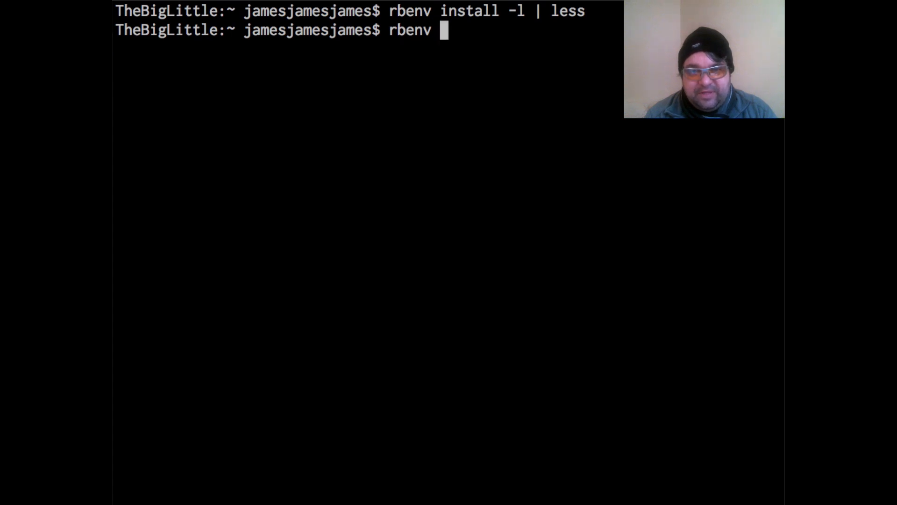
key(cmd+v)
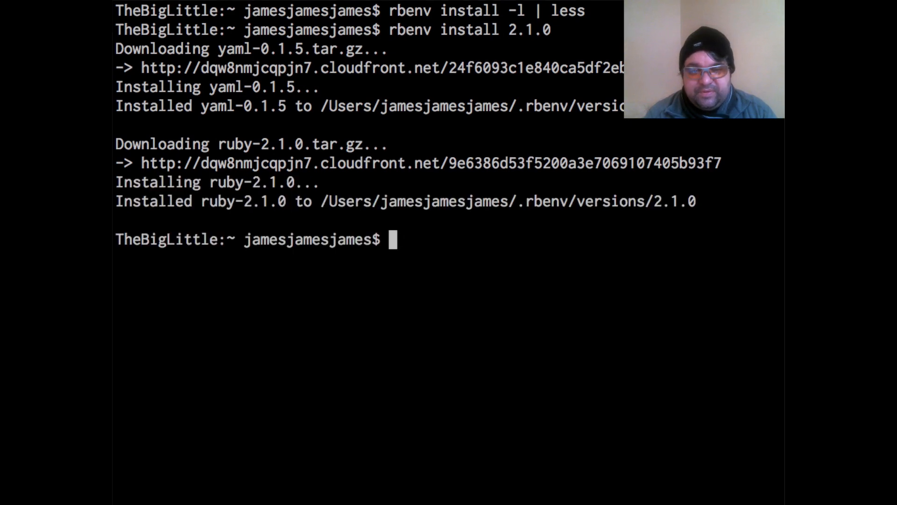
Run 'brew doctor' and 'brew update'.
text(brew in)
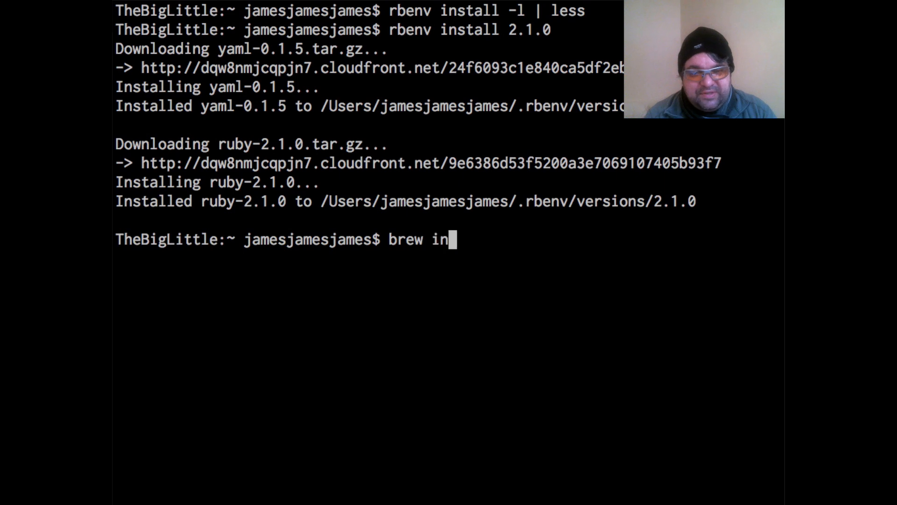
text(doctor)
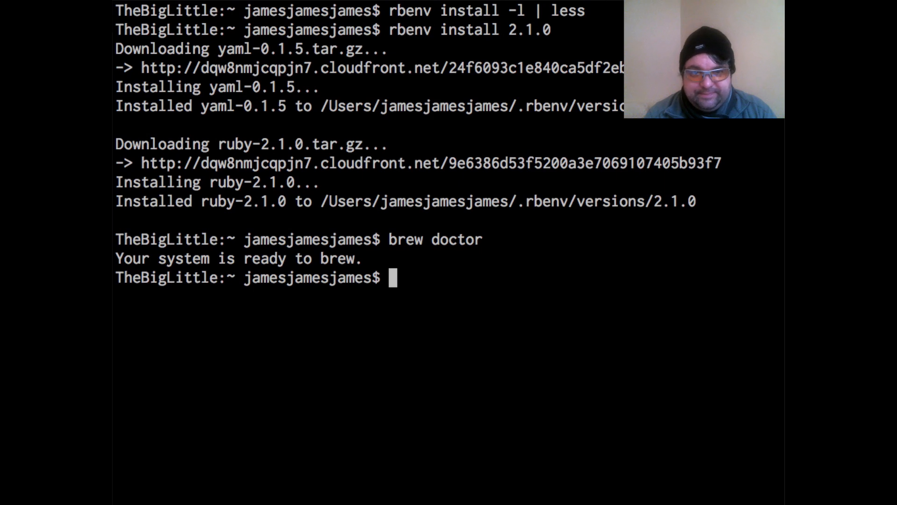
text(brew upda)
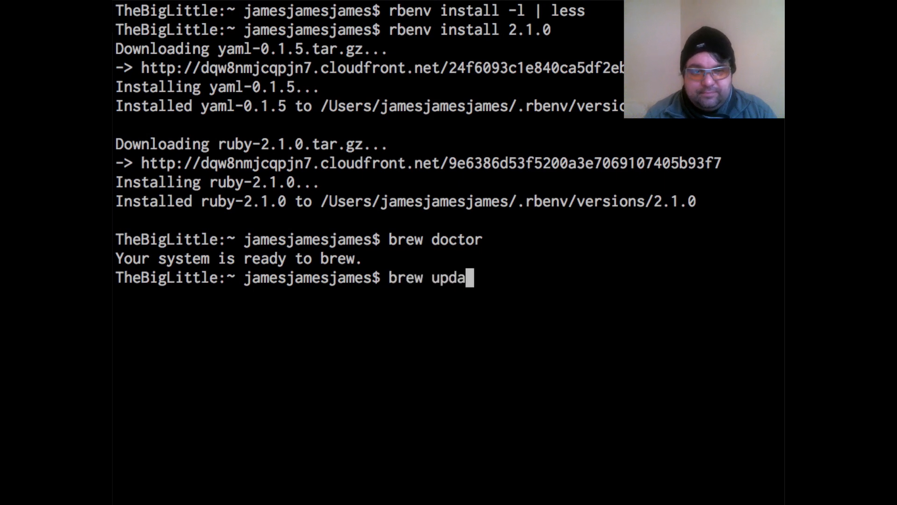
key(Return)
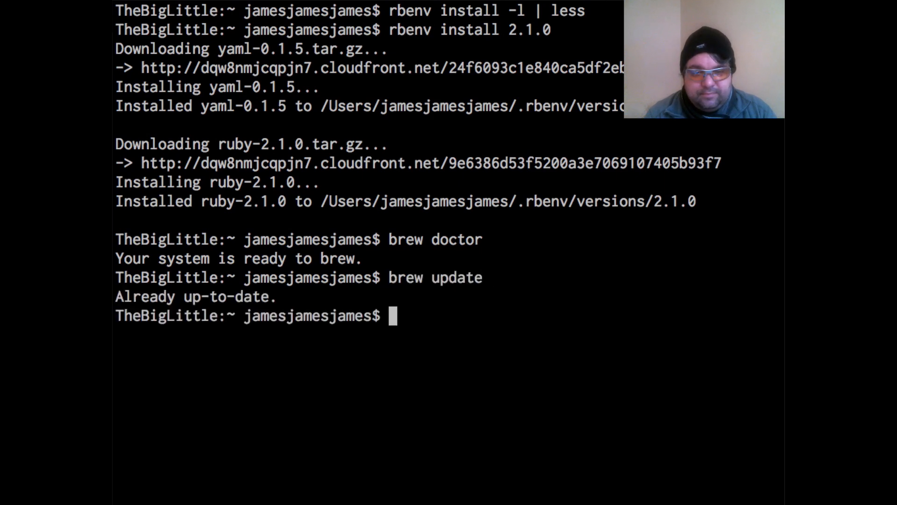
Run 'brew install node' and proceed through its 'make install' build.
text(brew instal)
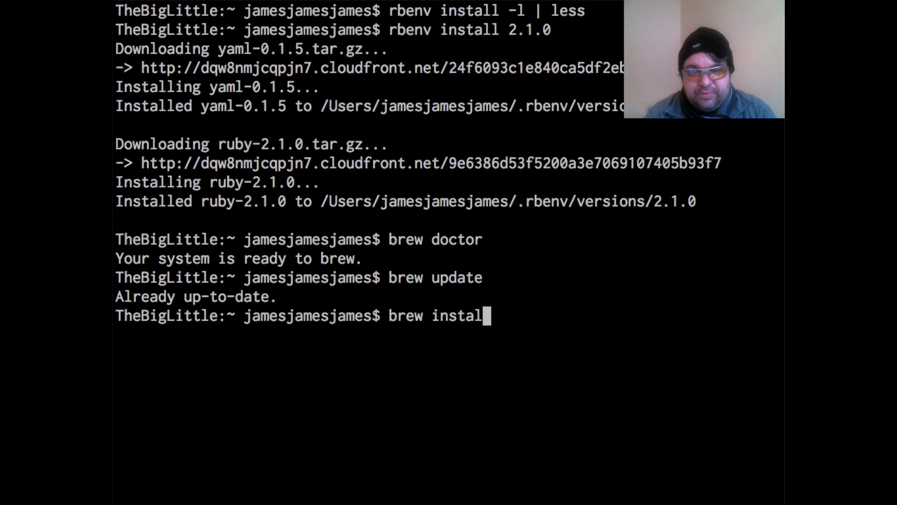
text(node)
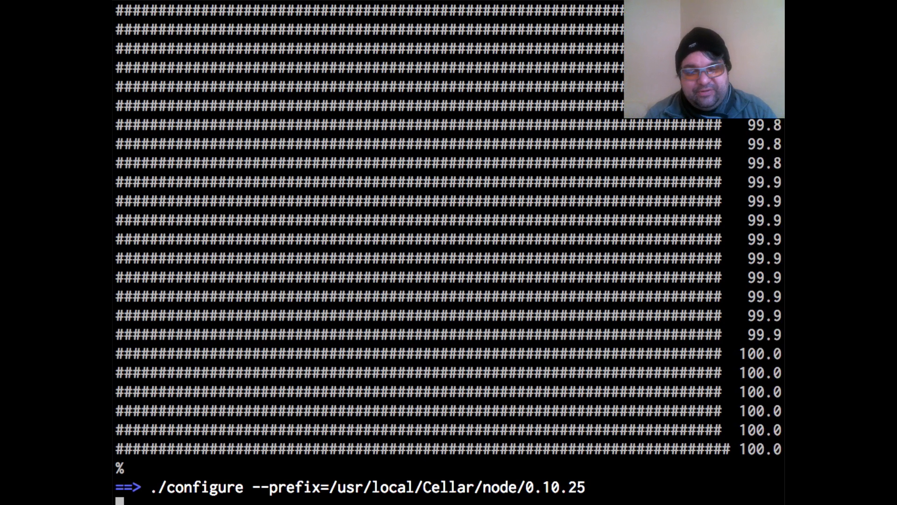
text(make install)
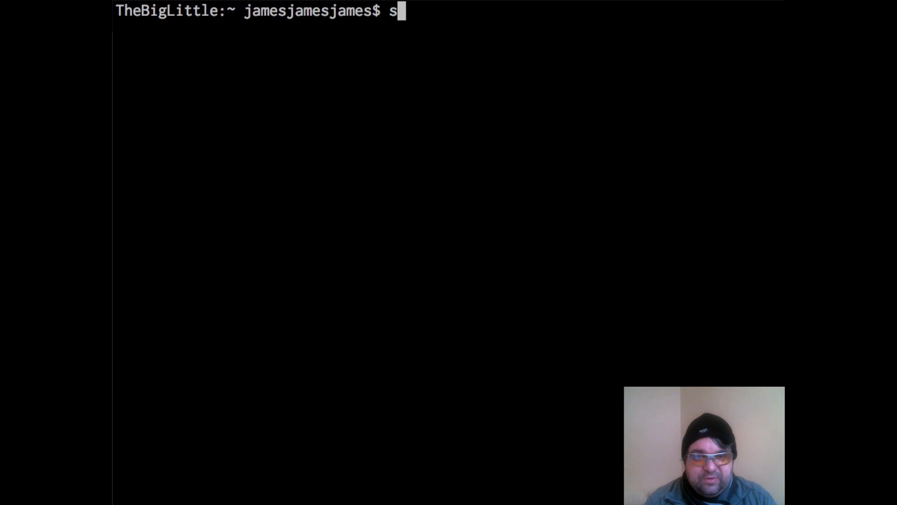
Run 'sudo gem install foundation', then 'foundation new testProject'.
text(udo gem install foundation)
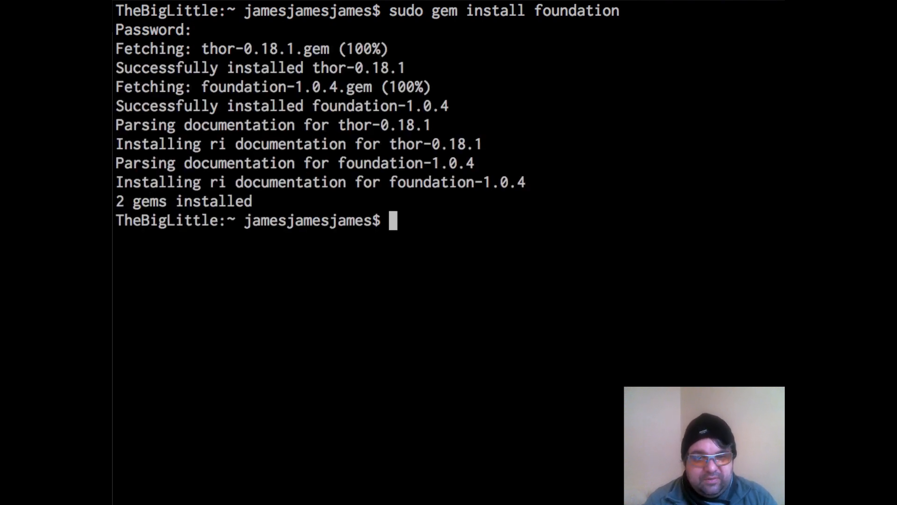
text(foundation)
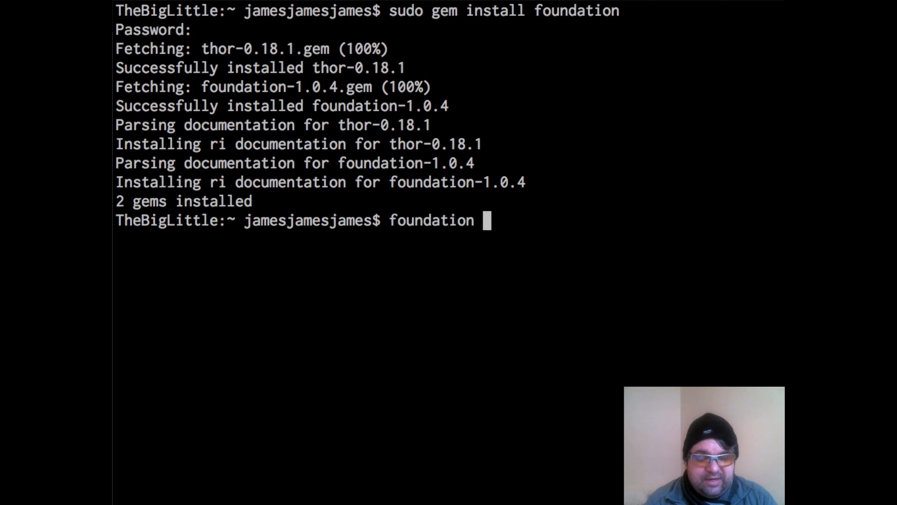
text(new testProject)
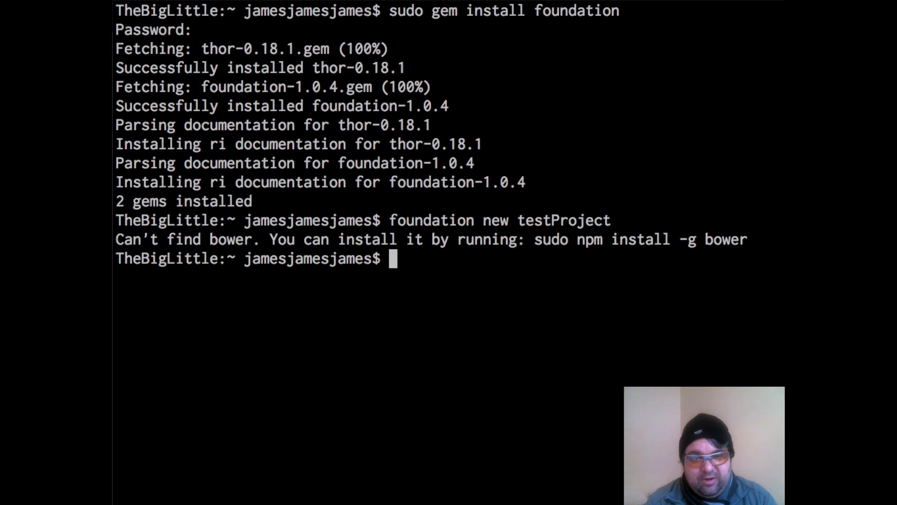
Run 'sudo npm install -g bower' and follow the output until the dependency tree appears.
text(sudo)
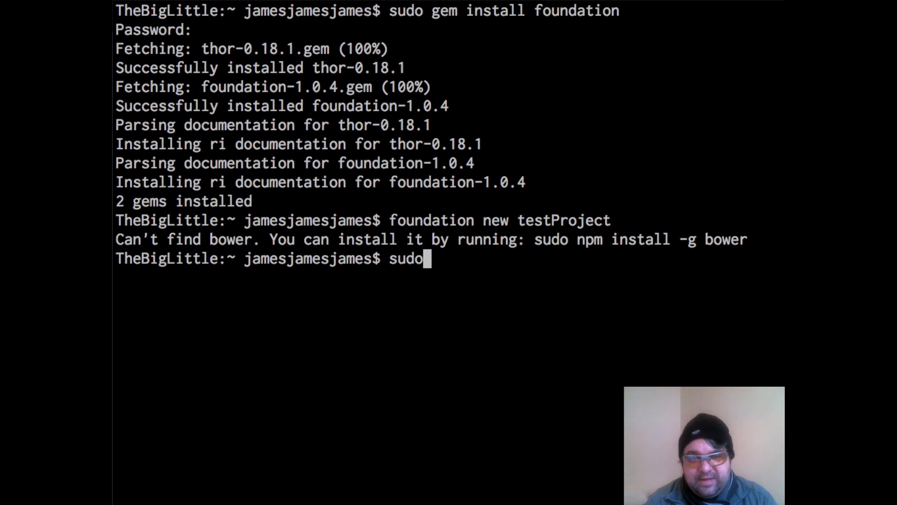
text(npm install -)
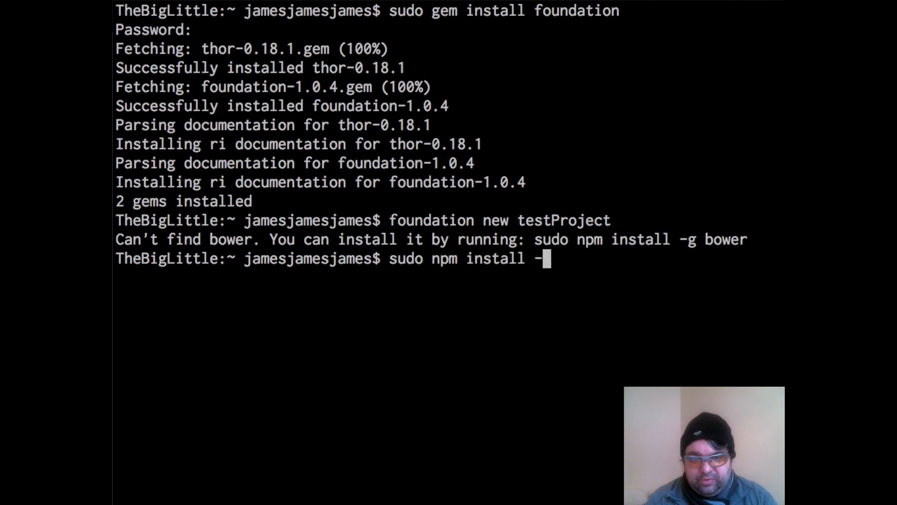
text(g bower)
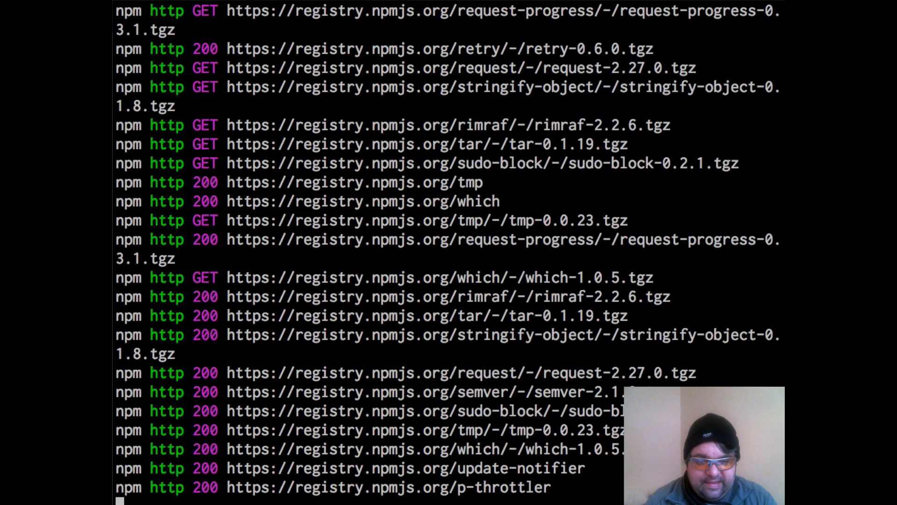
scroll(down, 3)
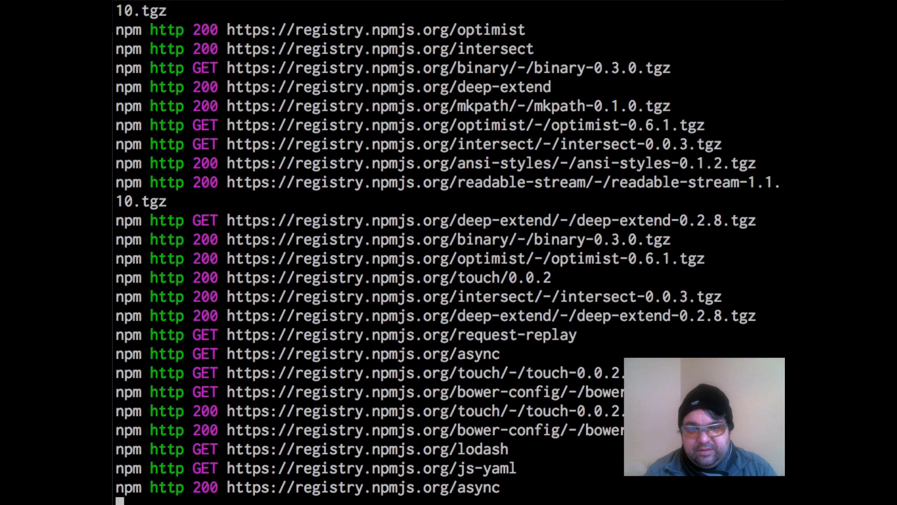
scroll(down, 3)
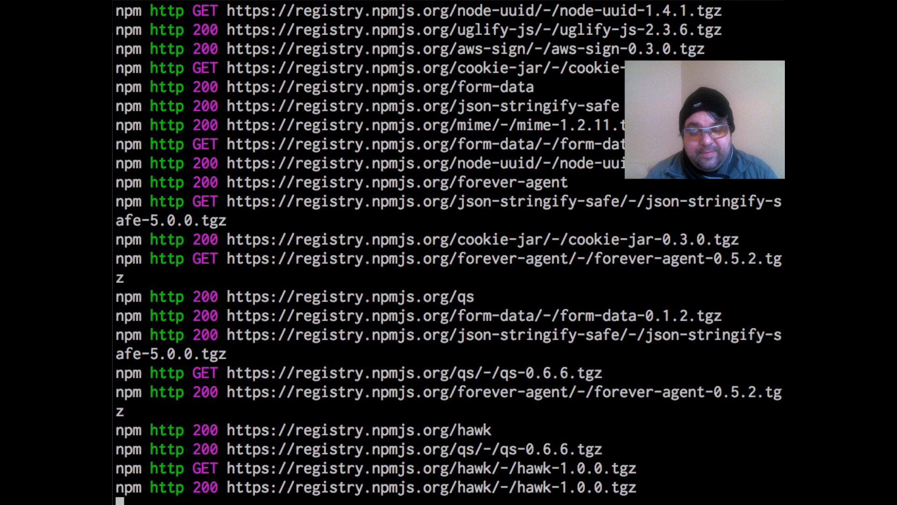
scroll(down, 3)
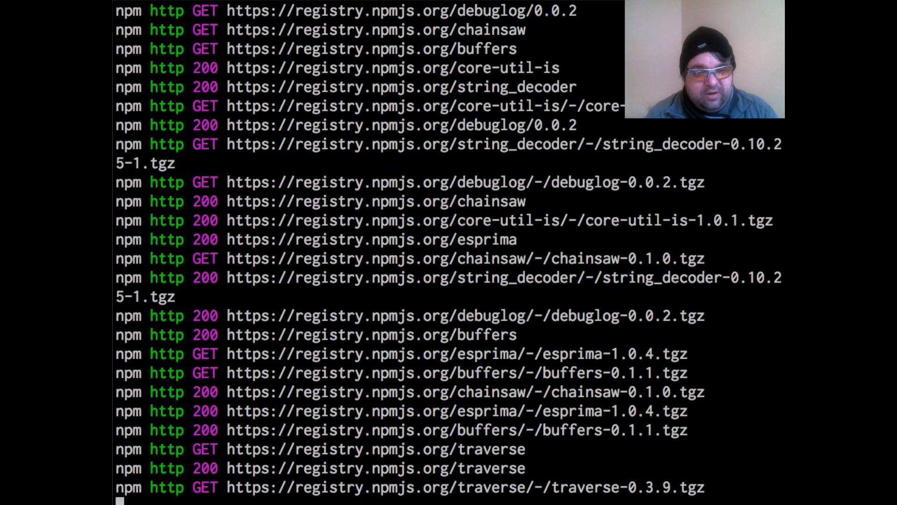
scroll(down, 3)
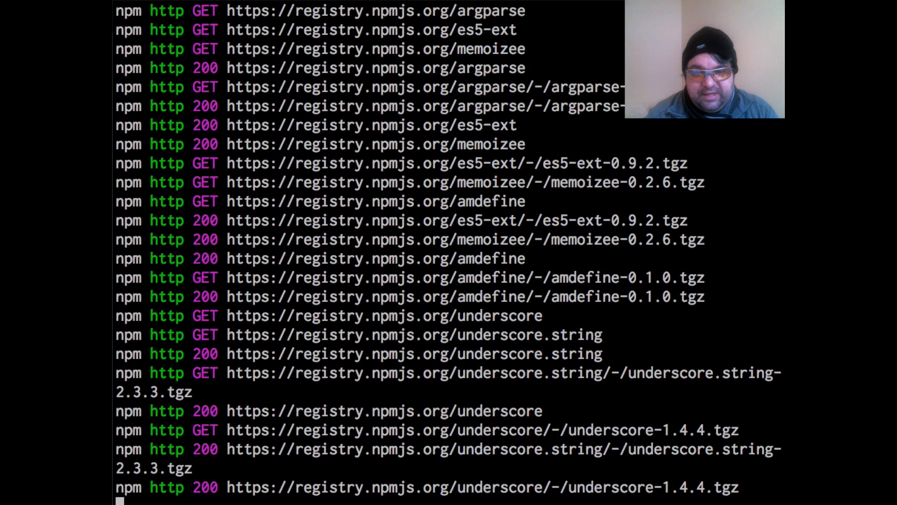
scroll(down, 3)
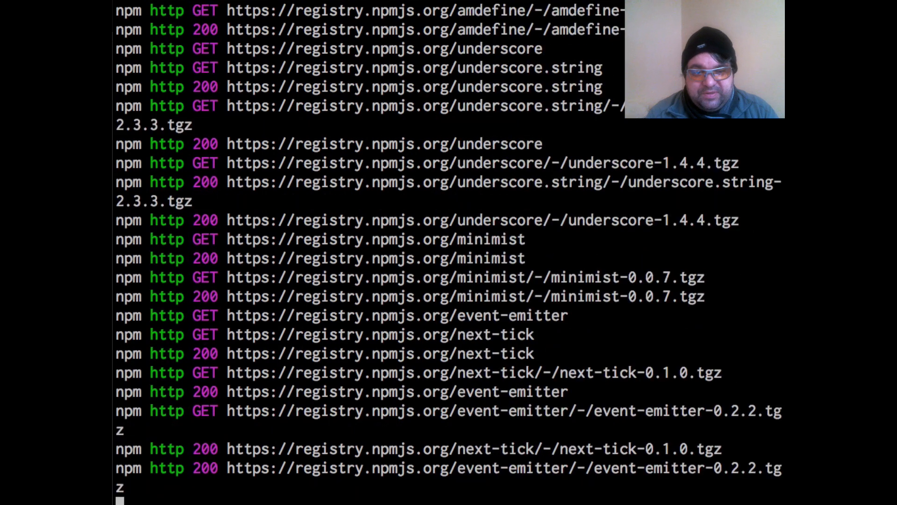
scroll(down, 3)
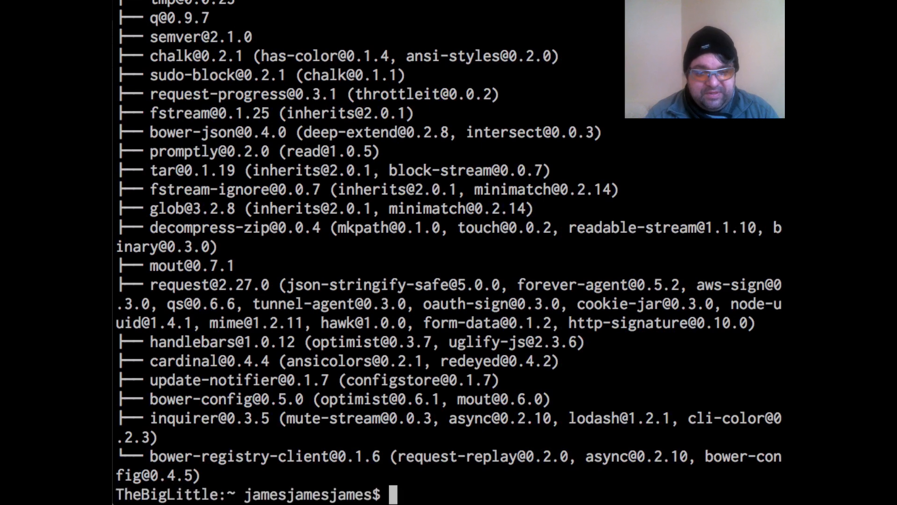
Try 'foundation new testProject', install the compass gem with sudo, then rerun the foundation command.
text(foundation new testProject)
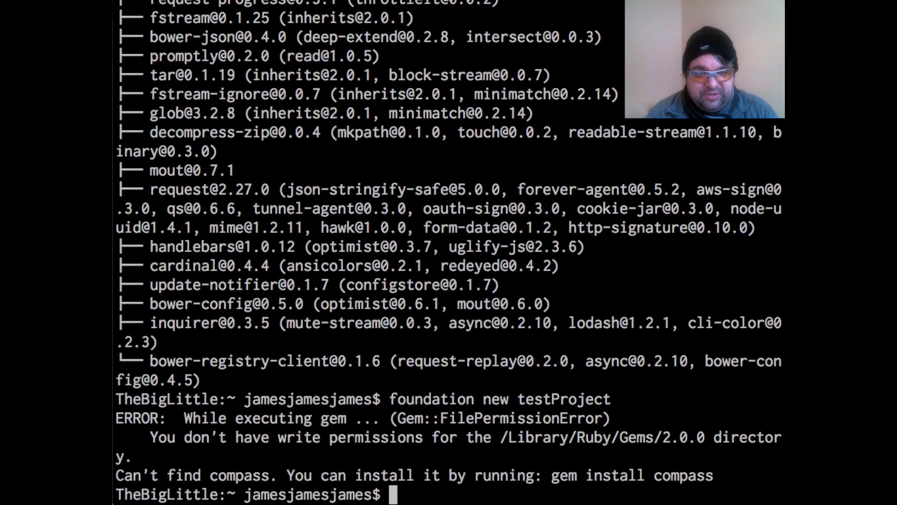
text(sudo gem install compass)
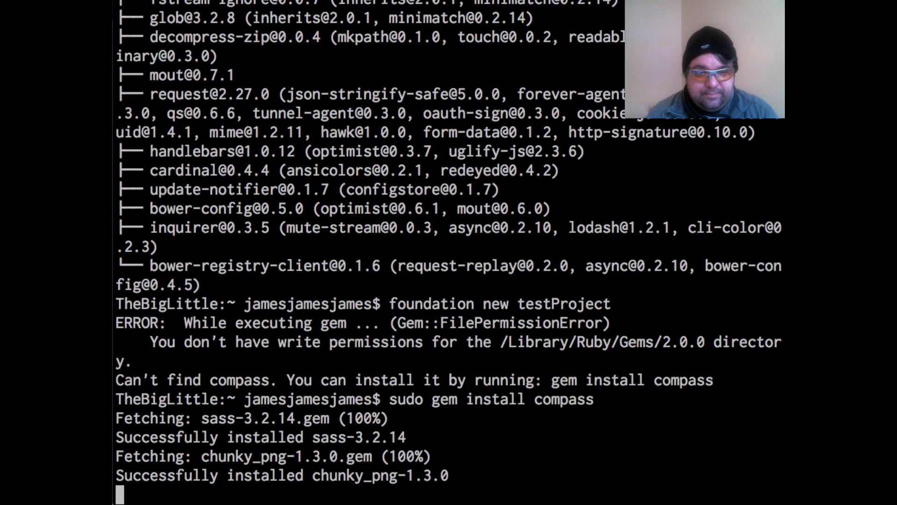
scroll(down, 3)
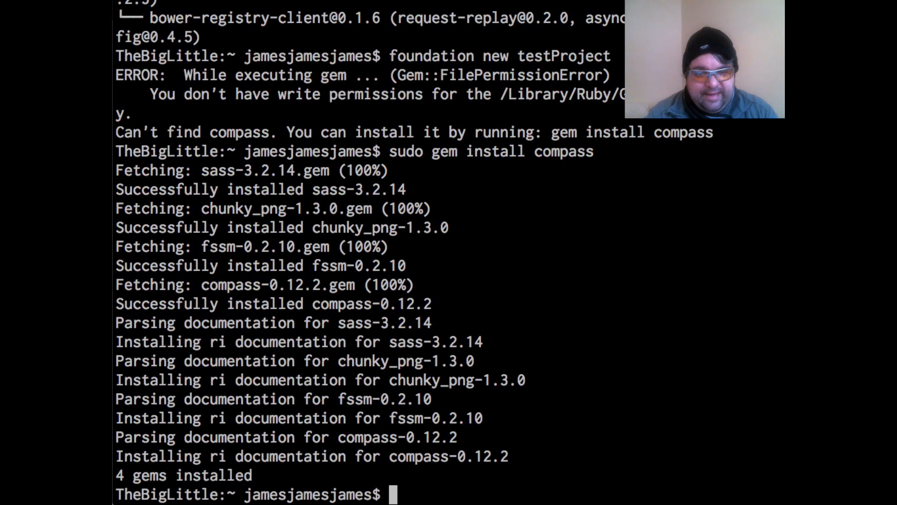
text(foundation new testProject)
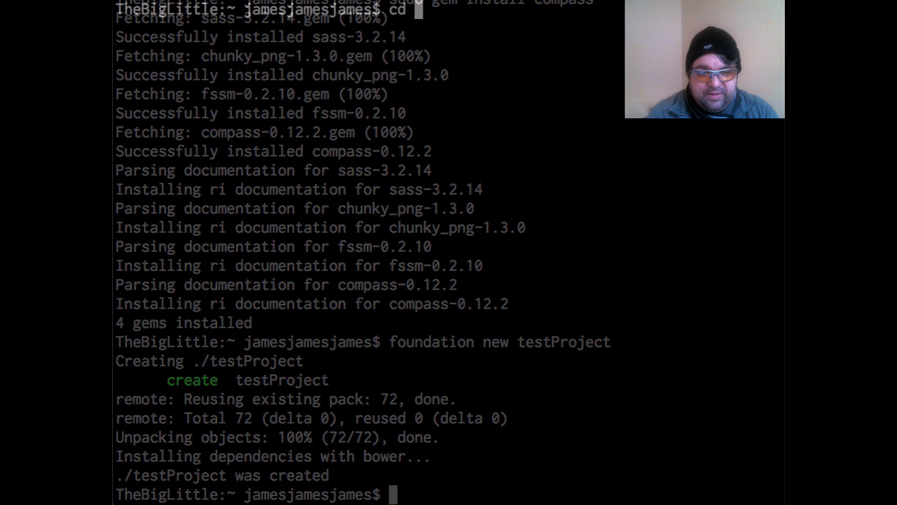
Enter testProject, run 'compass compile' to build app.css, and type 'open index.html'.
text(cd testProject/)
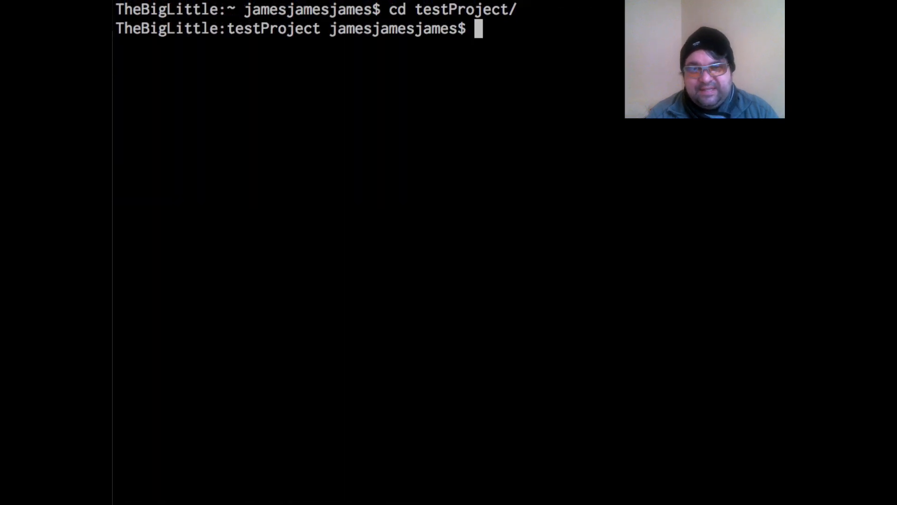
text(compass)
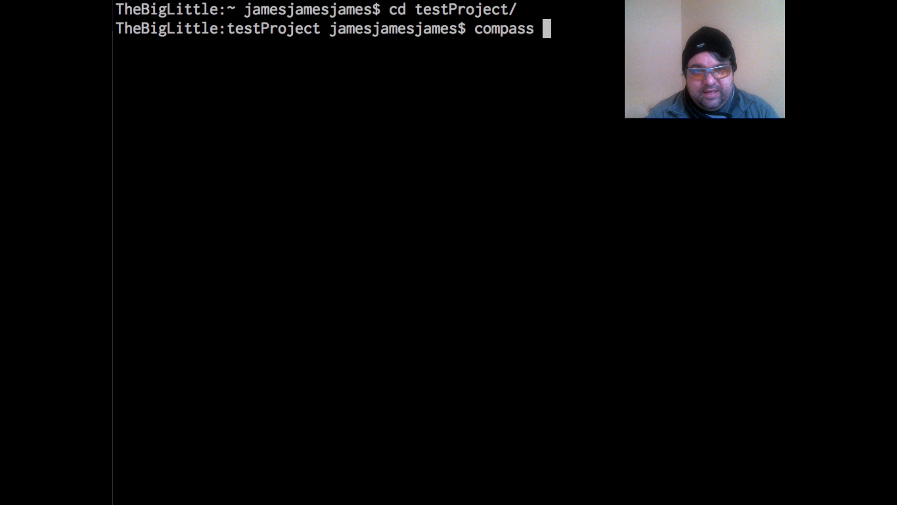
text(compile)
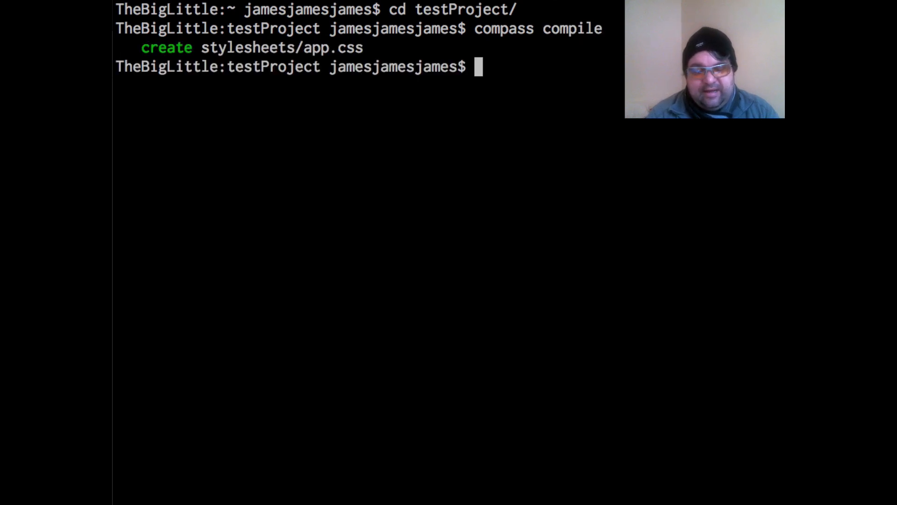
text(open i)
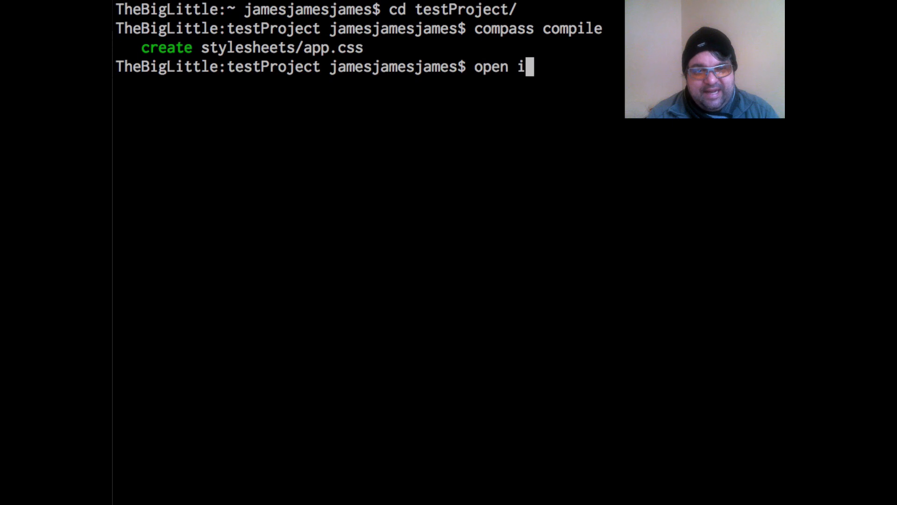
text(ndex.html)
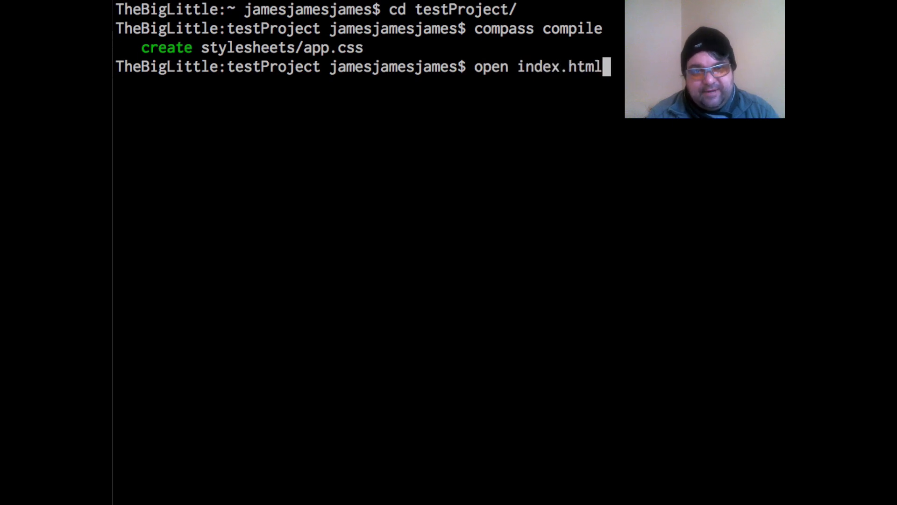